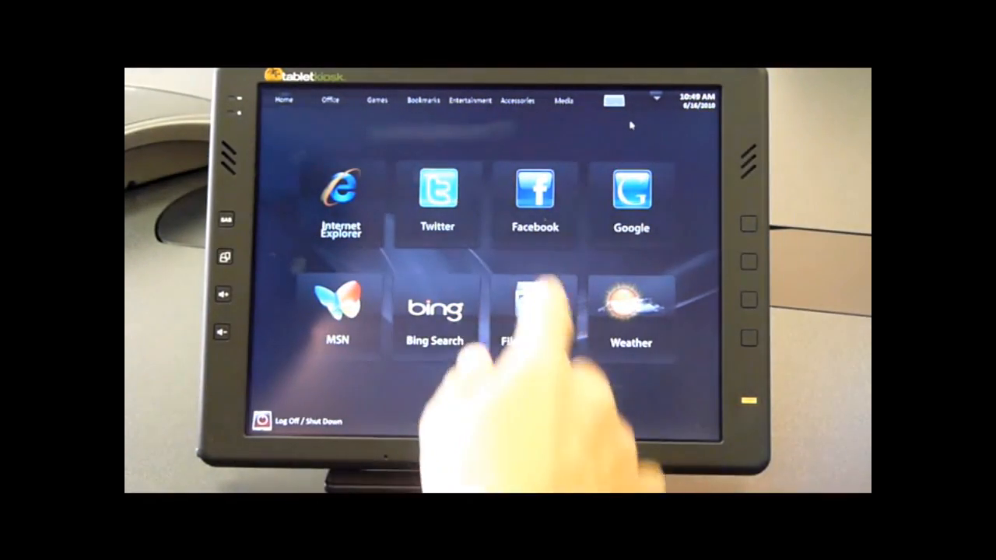
Show the Accessories category with Notepad, Wordpad, Paint, File Manager and Calculator tiles.
click(519, 99)
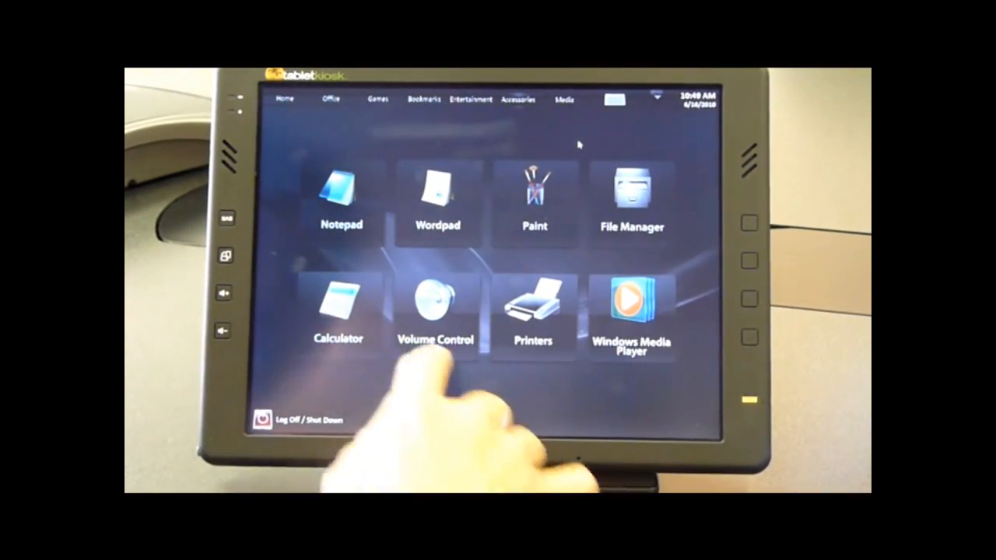
click(534, 195)
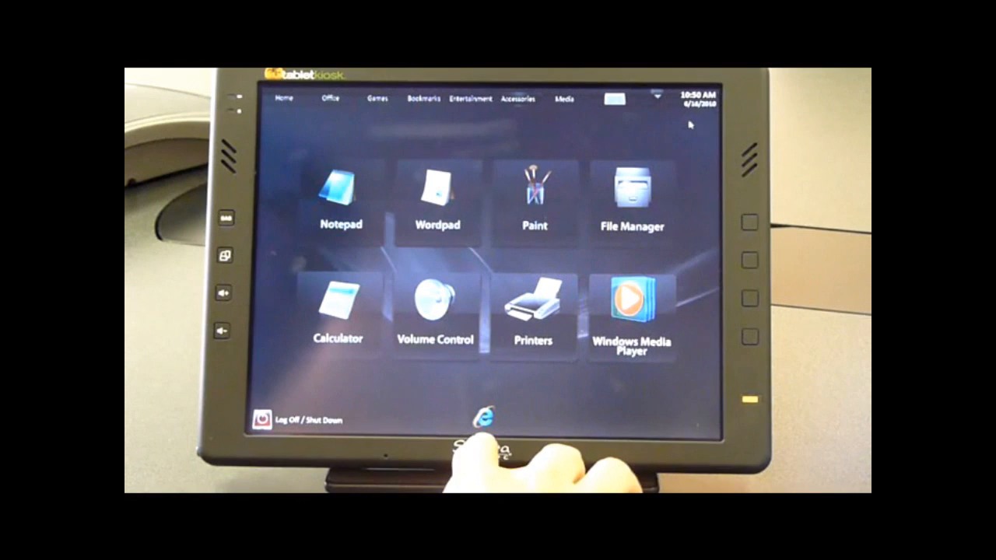
Launch Internet Explorer on the Bing home page and begin a search.
click(498, 414)
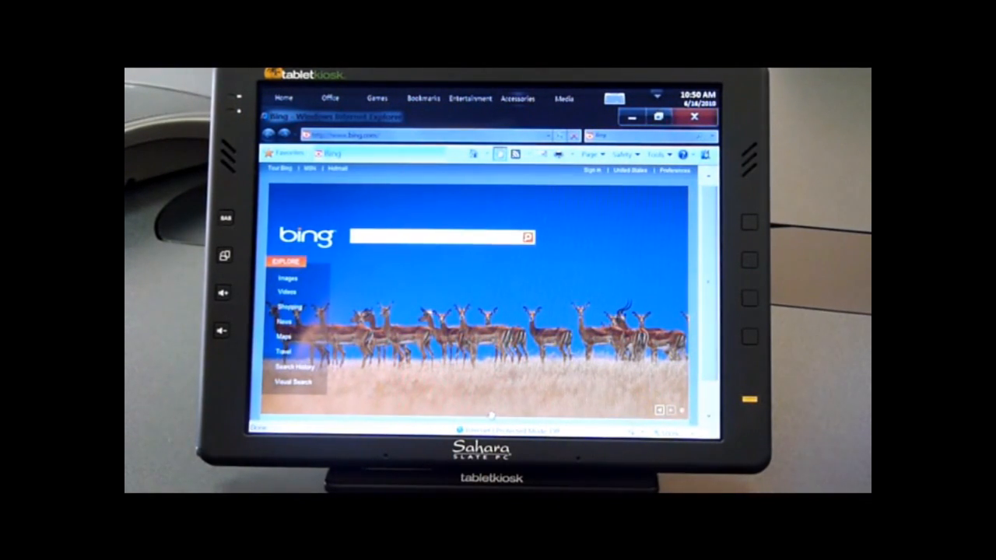
click(520, 97)
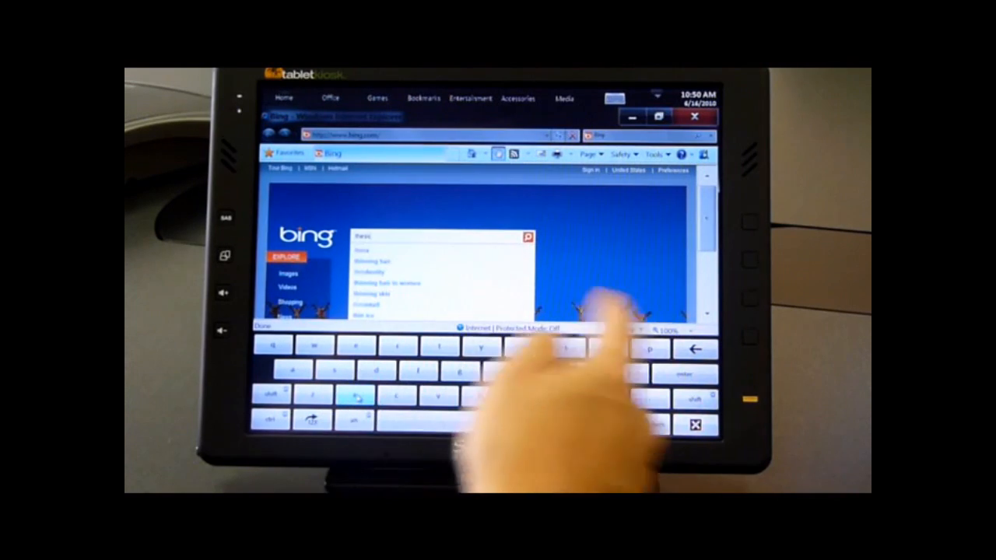
Run the Bing search for 'Thinix' and look down the results page.
click(688, 378)
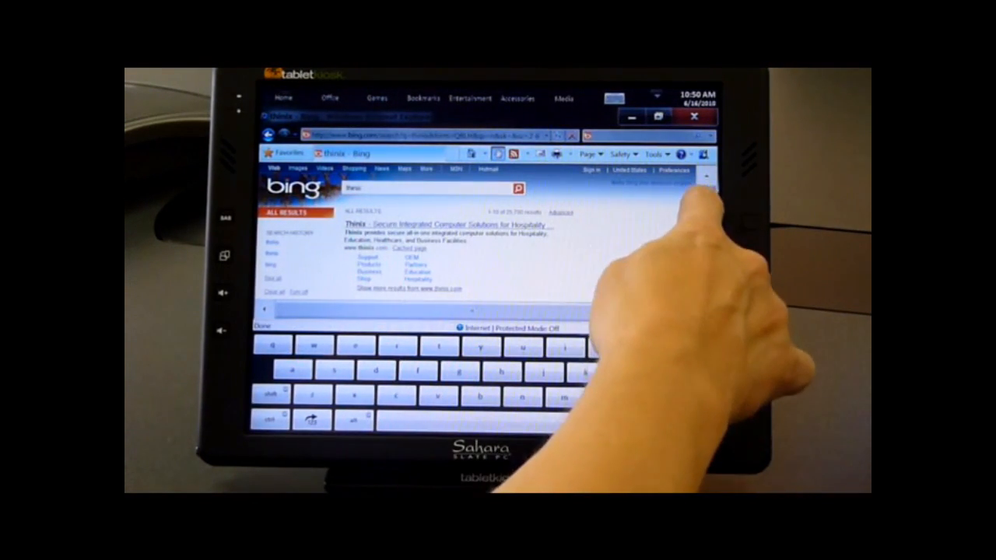
scroll(down, 3)
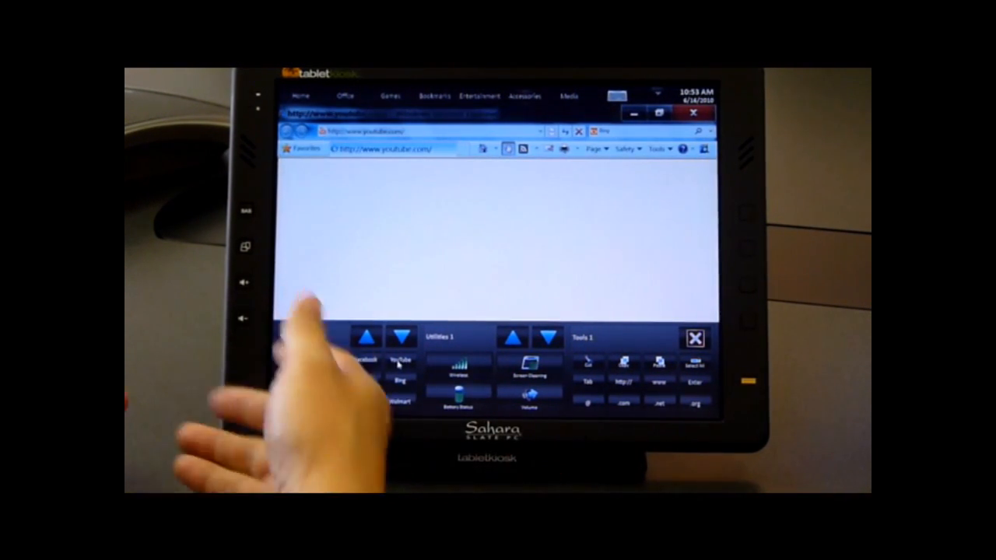
Display the Web Sites, Utilities and Tools palettes, paging Utilities to its second page.
click(399, 361)
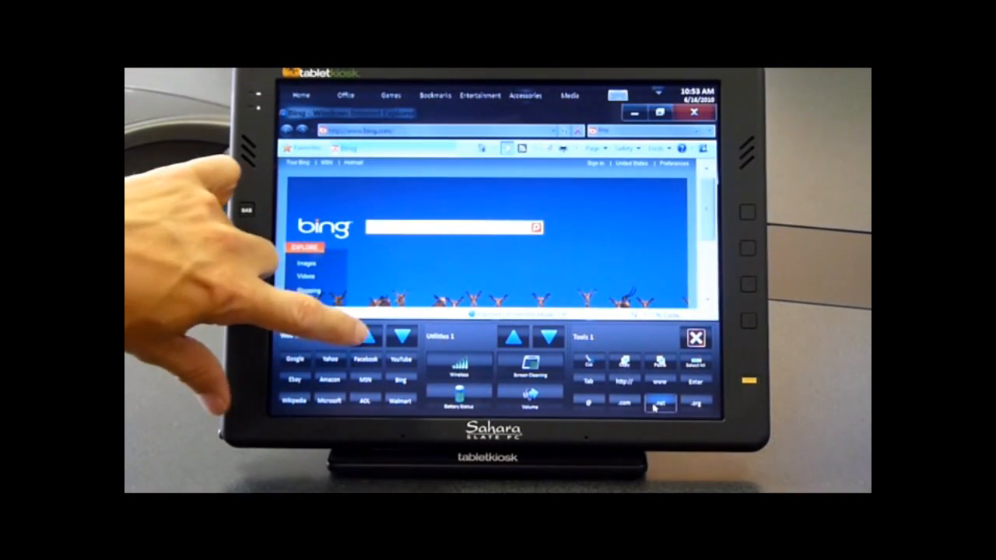
click(364, 336)
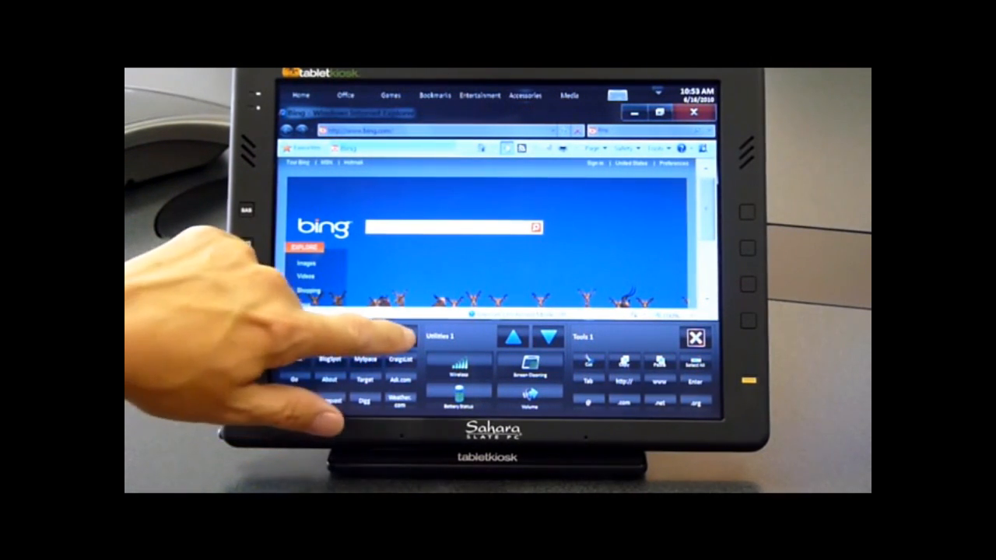
click(365, 336)
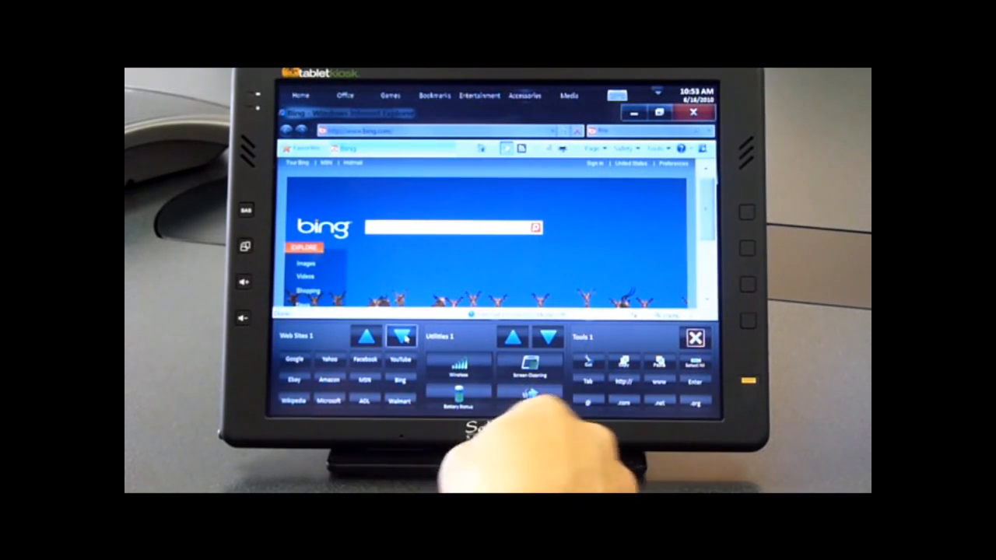
click(549, 337)
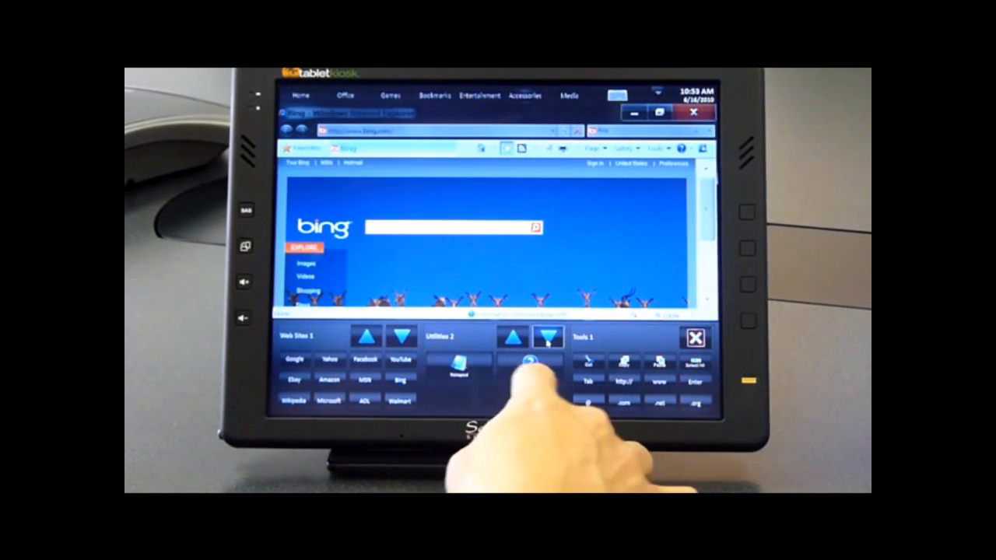
click(512, 336)
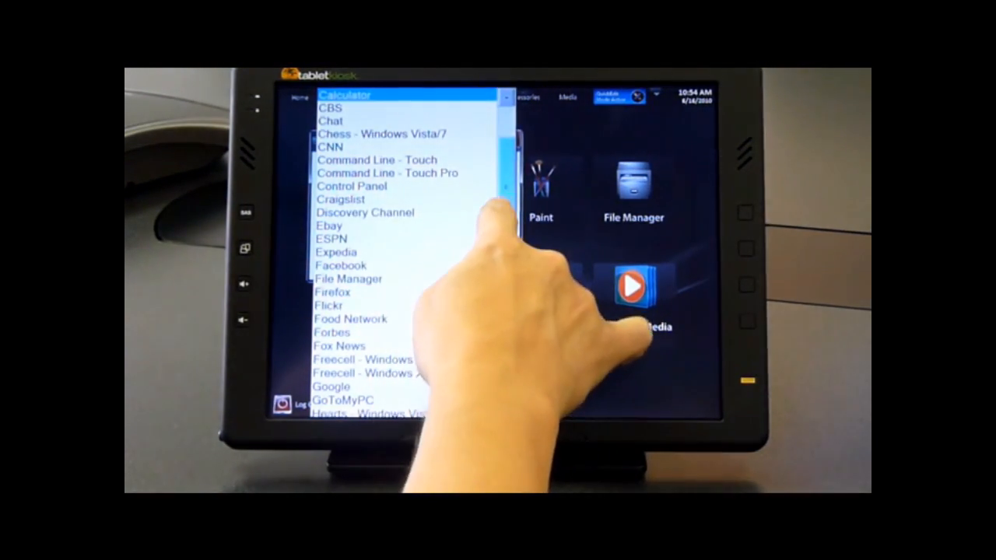
Scroll the program list in icon quick-edit to pick the tile's application.
scroll(down, 3)
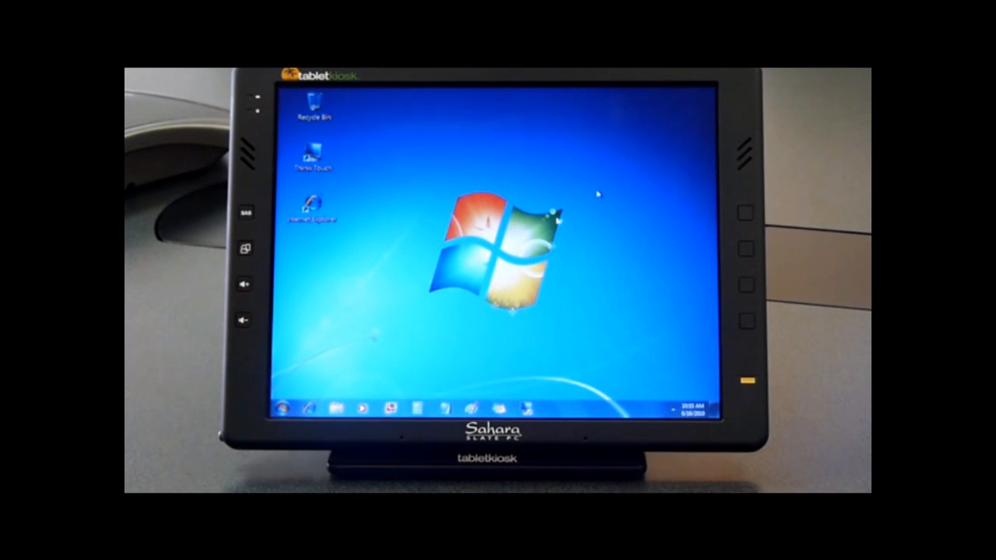
Relaunch the Thinix Touch kiosk from the desktop and start Microsoft Word.
click(312, 155)
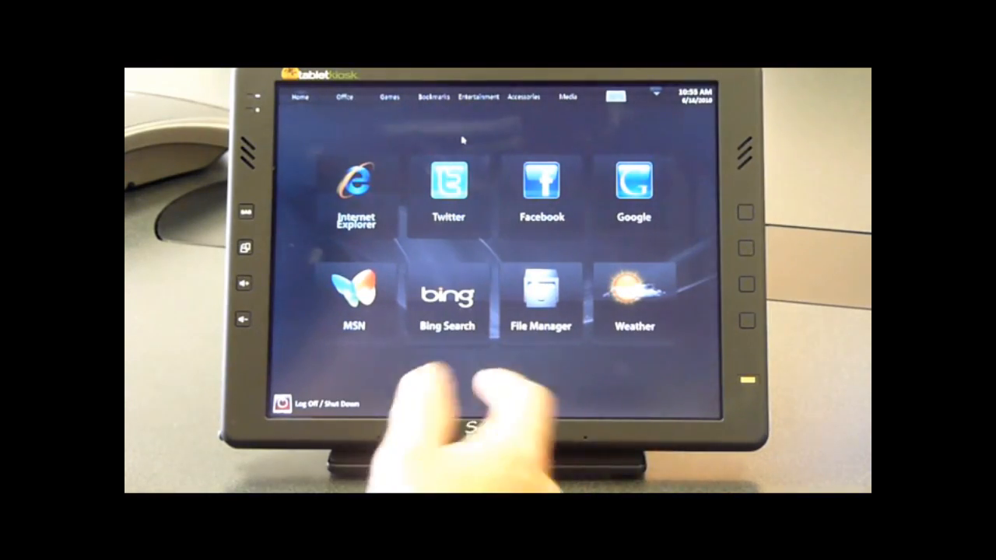
click(342, 96)
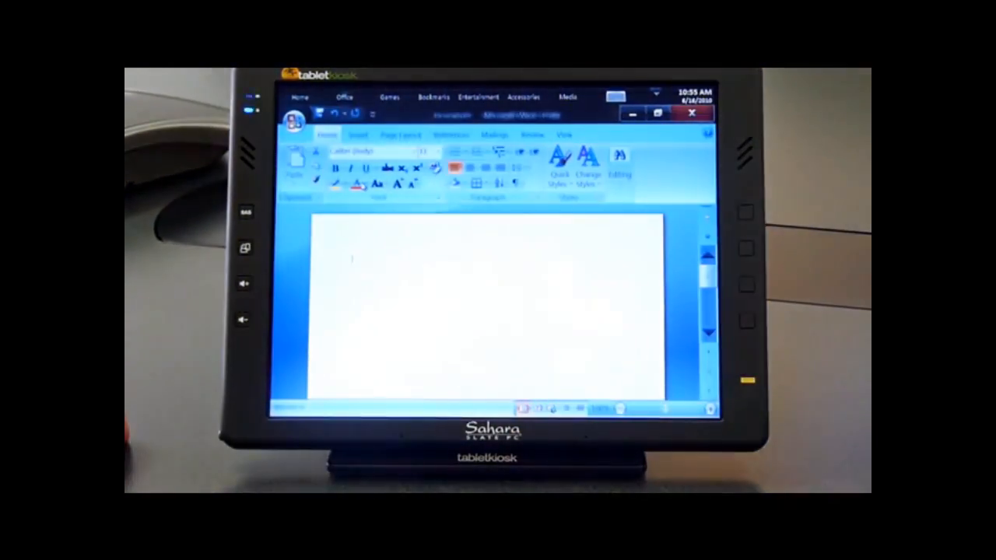
mouse_move(355, 184)
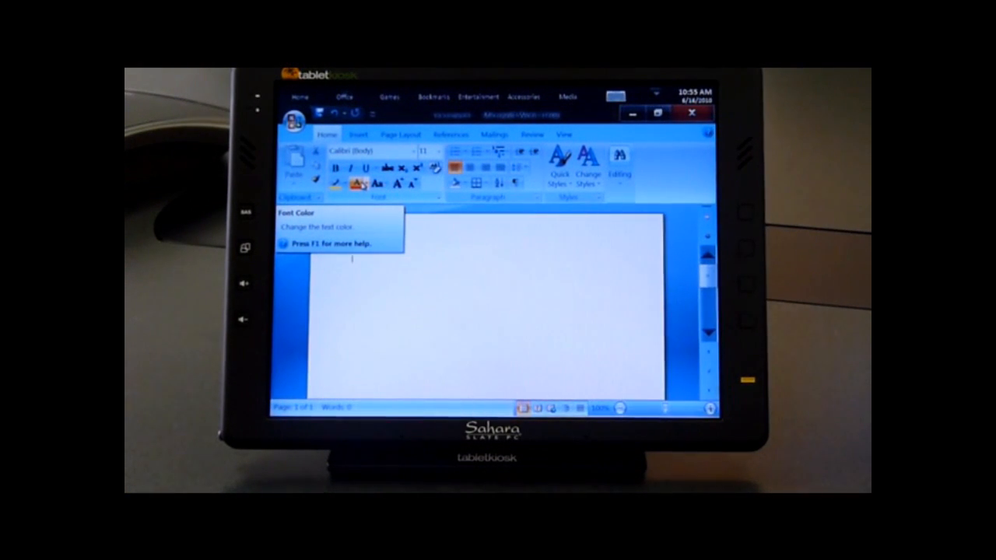